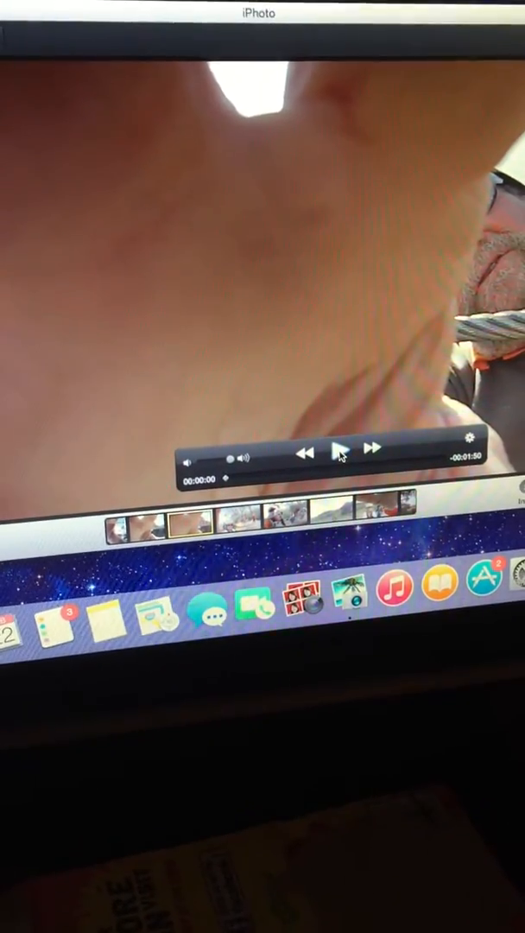
Play the zipline video from the event so it runs into the hillside scene.
{"action": "left_click", "coordinate": [338, 448]}
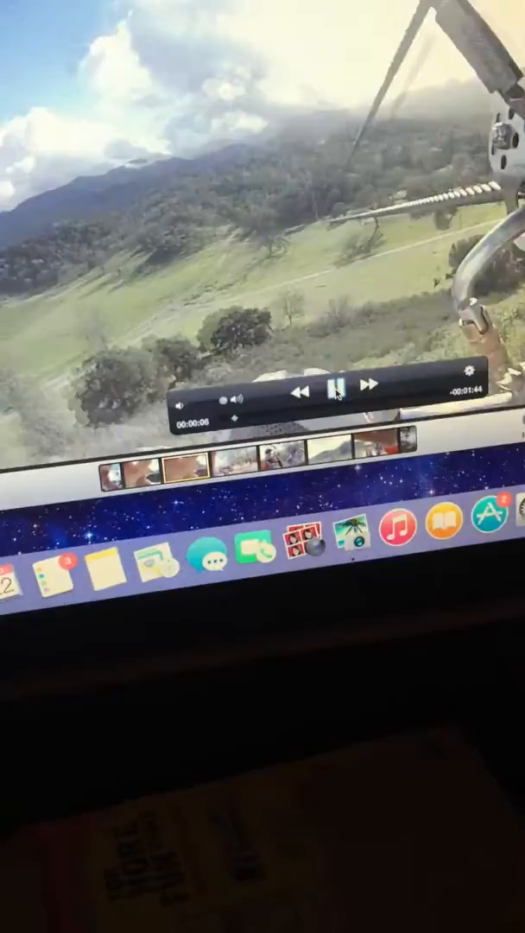